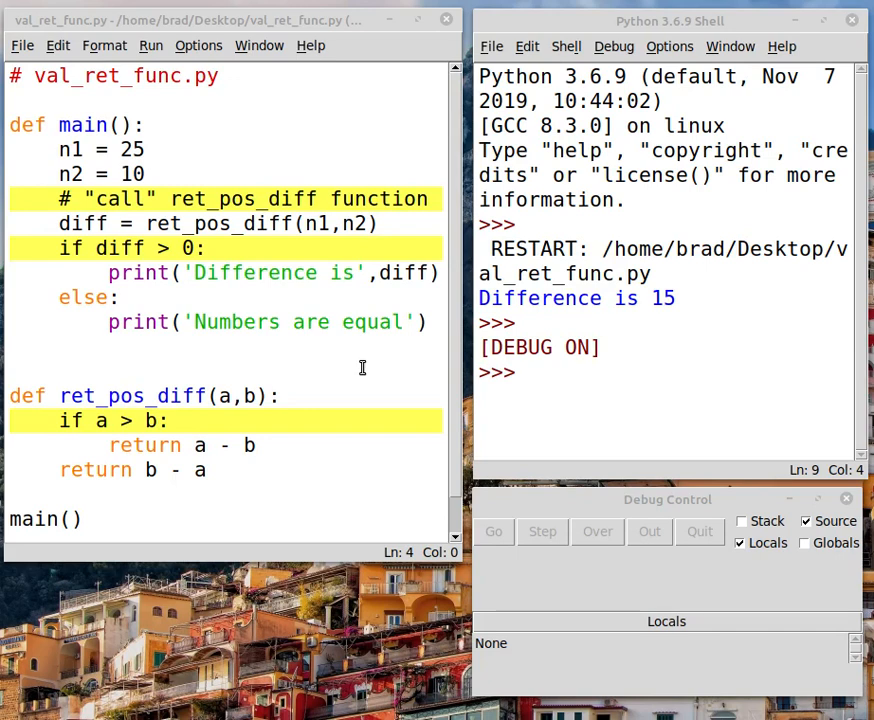
mouse_move(160, 420)
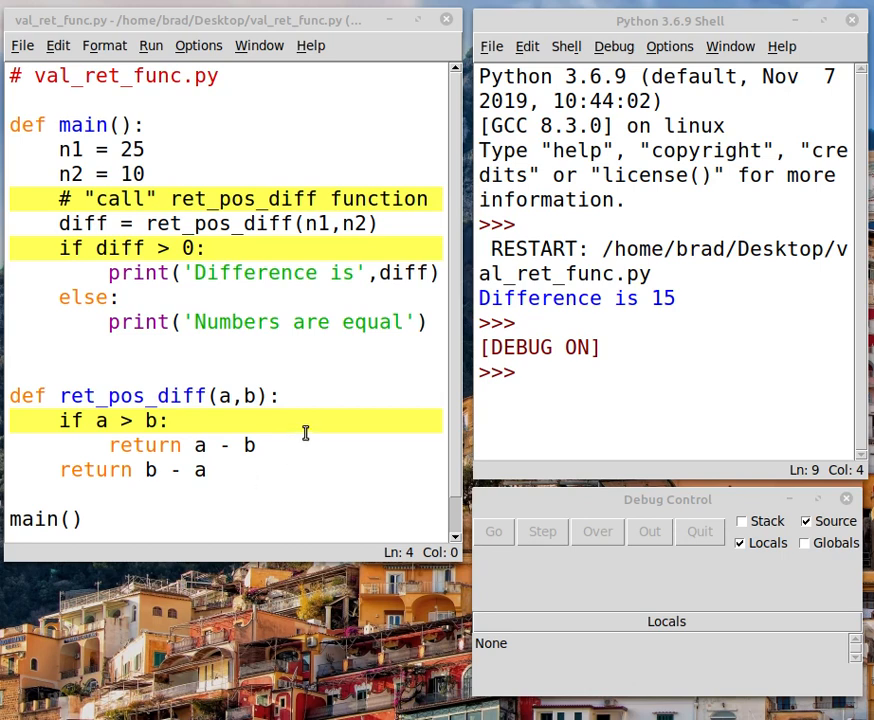
mouse_move(333, 428)
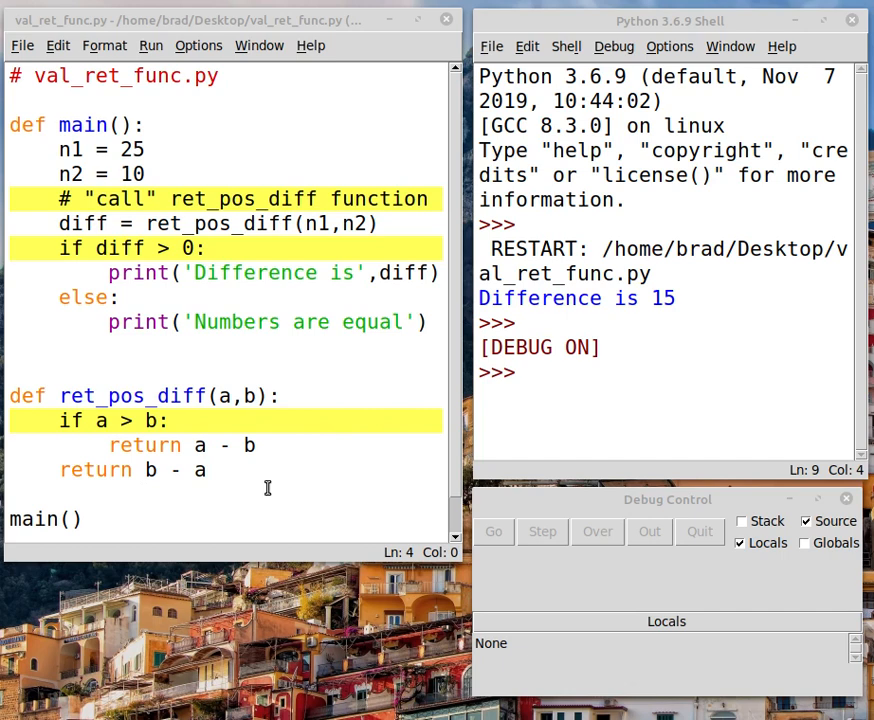
mouse_move(138, 445)
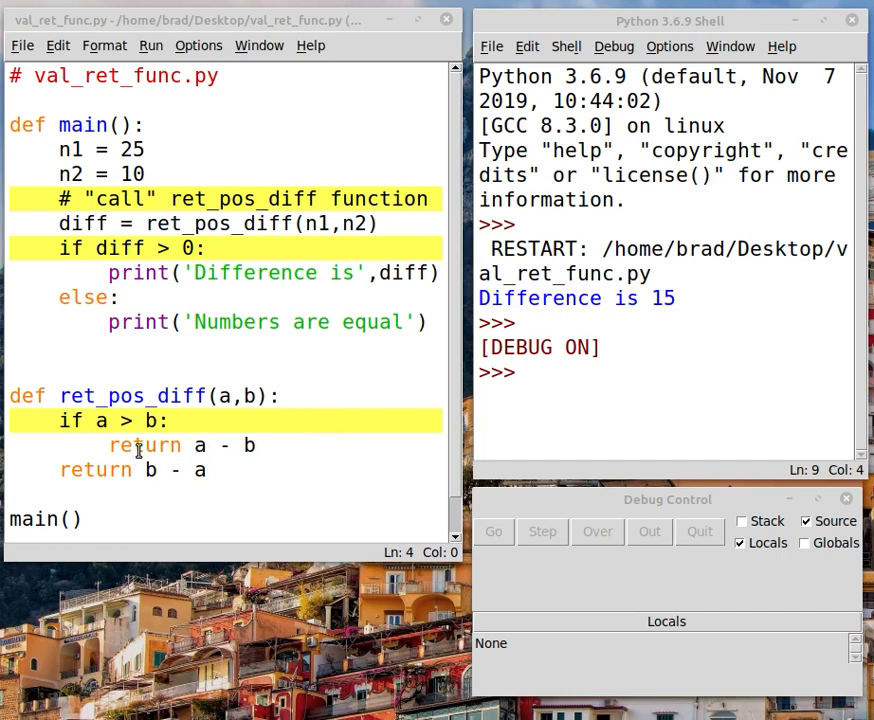
mouse_move(344, 425)
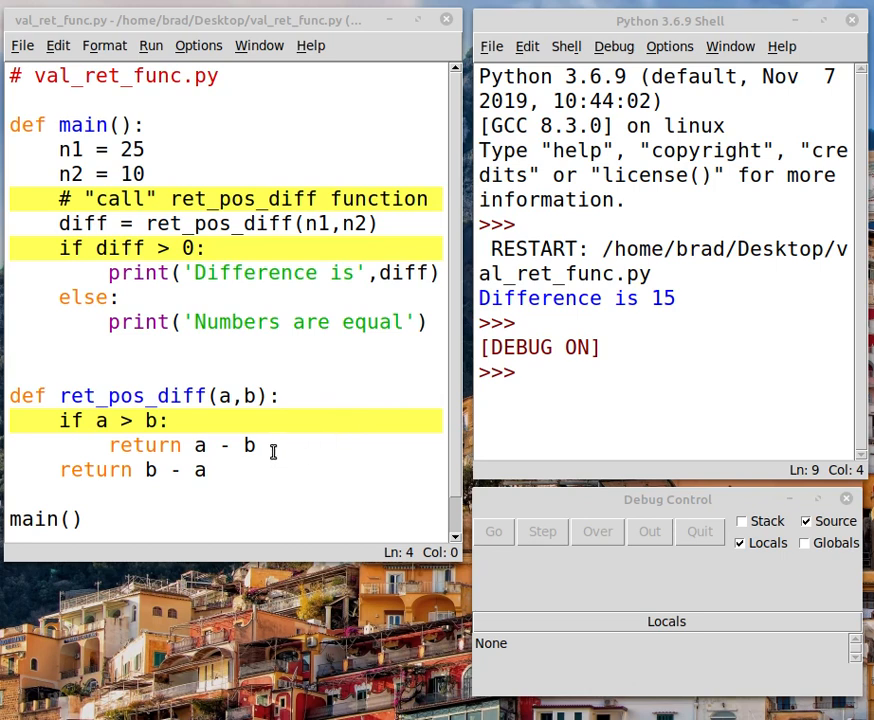
Rerun val_ret_func.py under the debugger, pausing at line 3 at module level
left_click(262, 445)
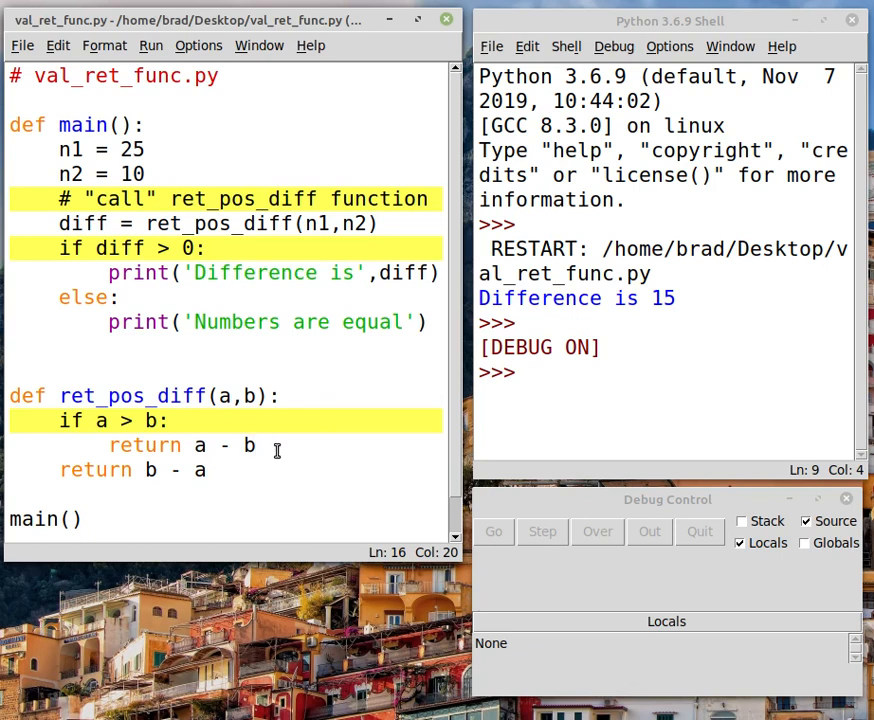
mouse_move(176, 414)
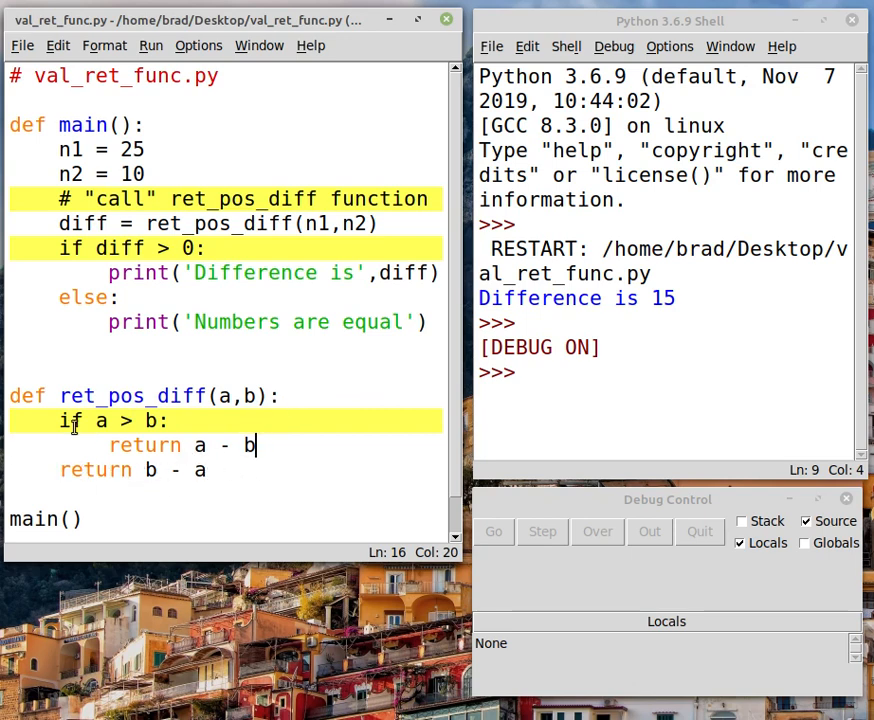
mouse_move(210, 483)
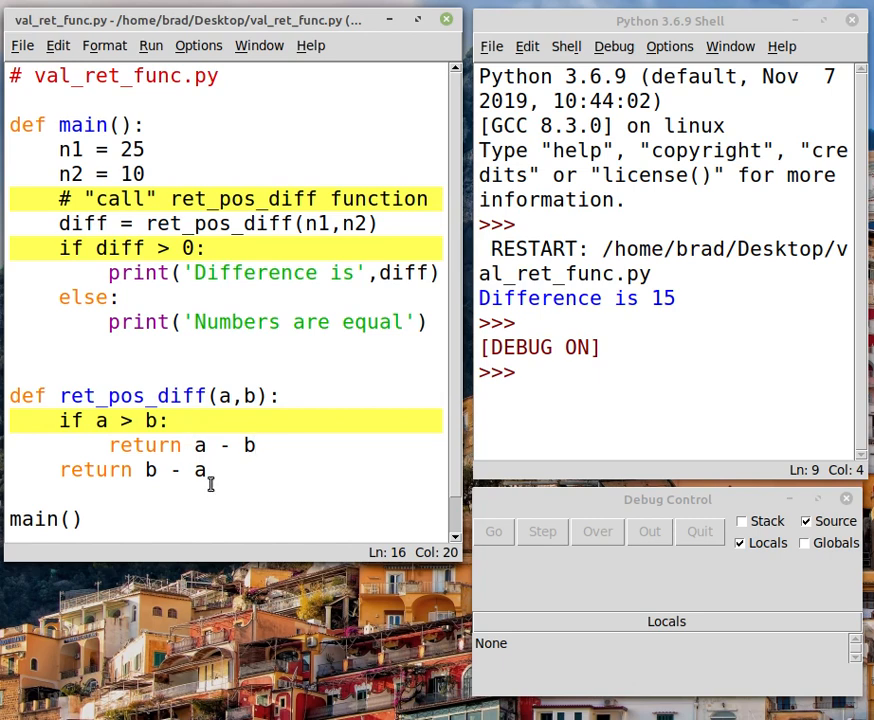
mouse_move(189, 497)
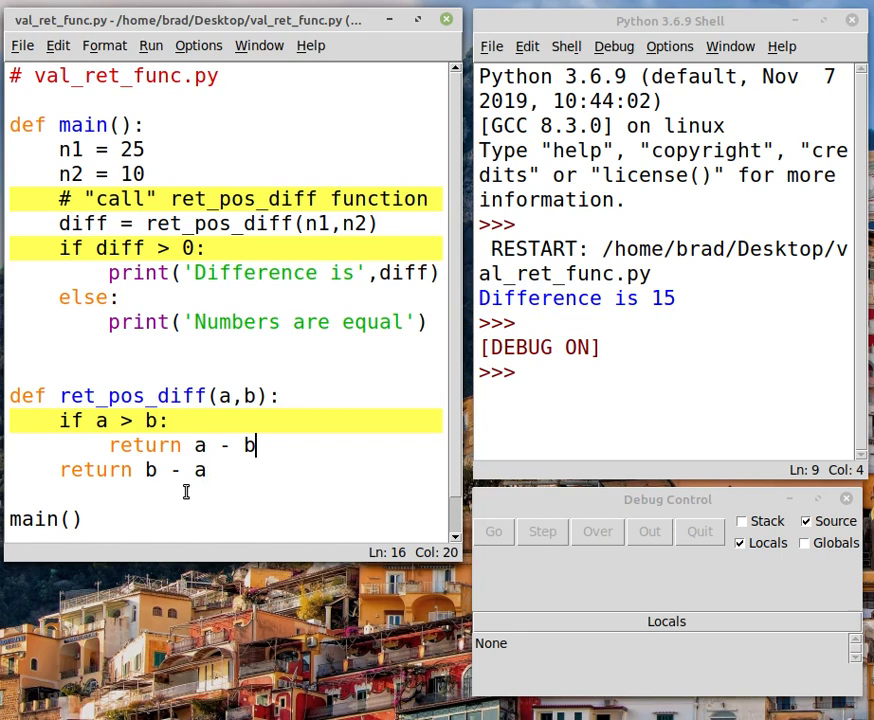
mouse_move(139, 366)
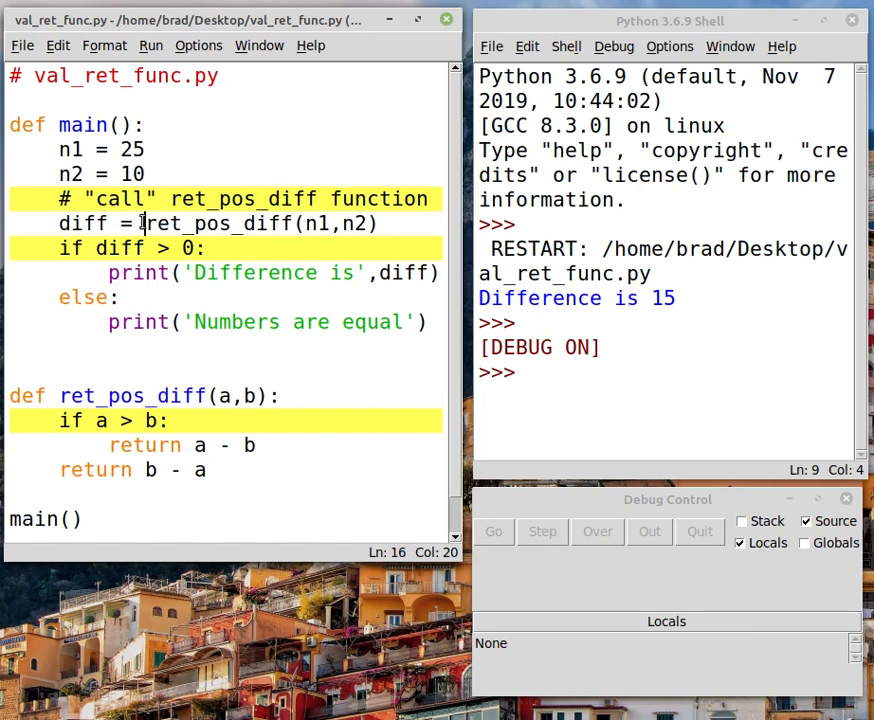
left_click_drag(145, 223, 383, 223)
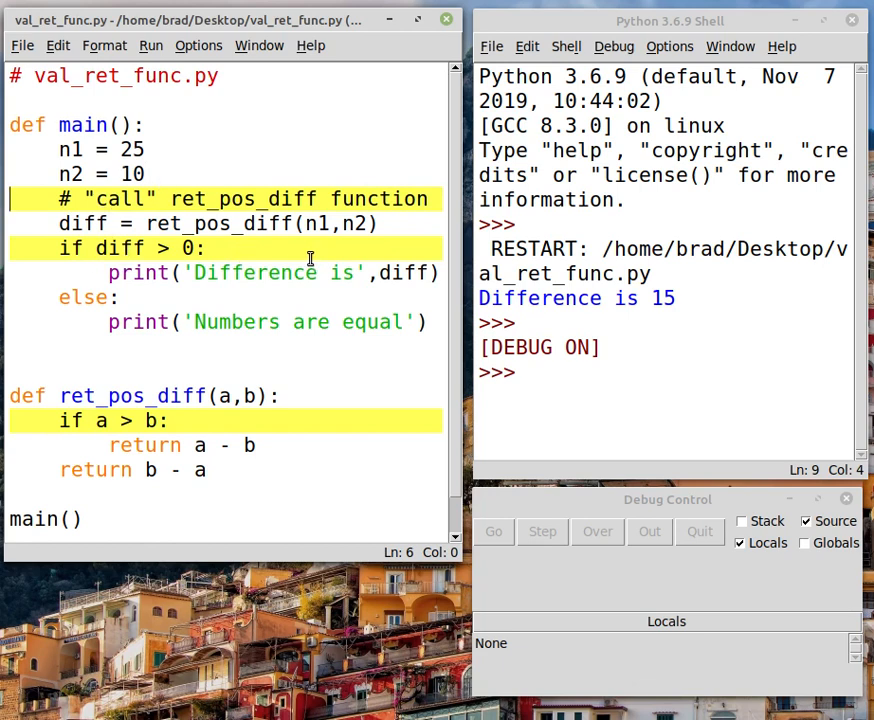
mouse_move(341, 294)
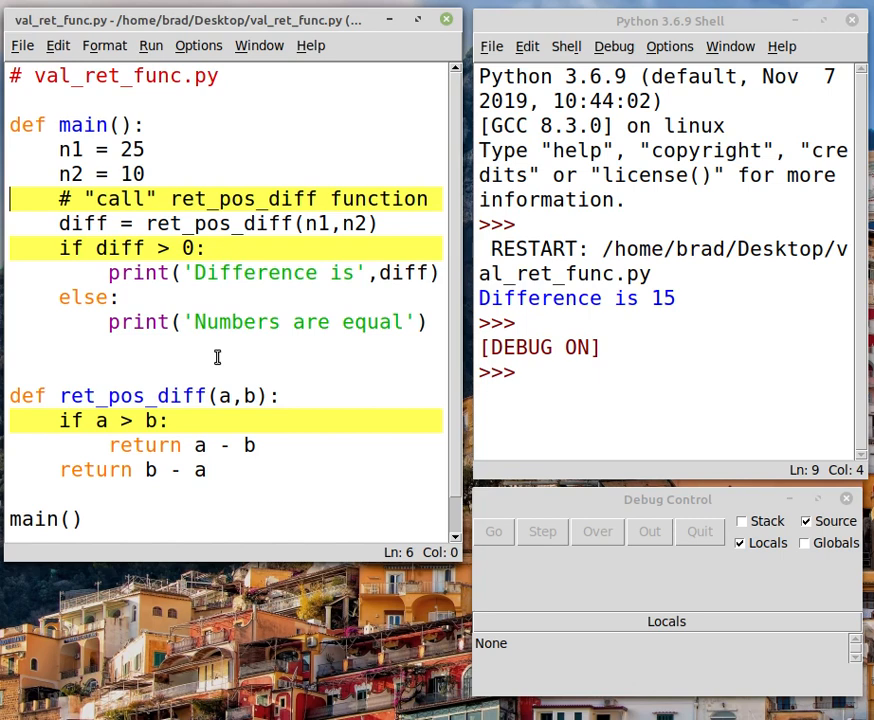
mouse_move(214, 351)
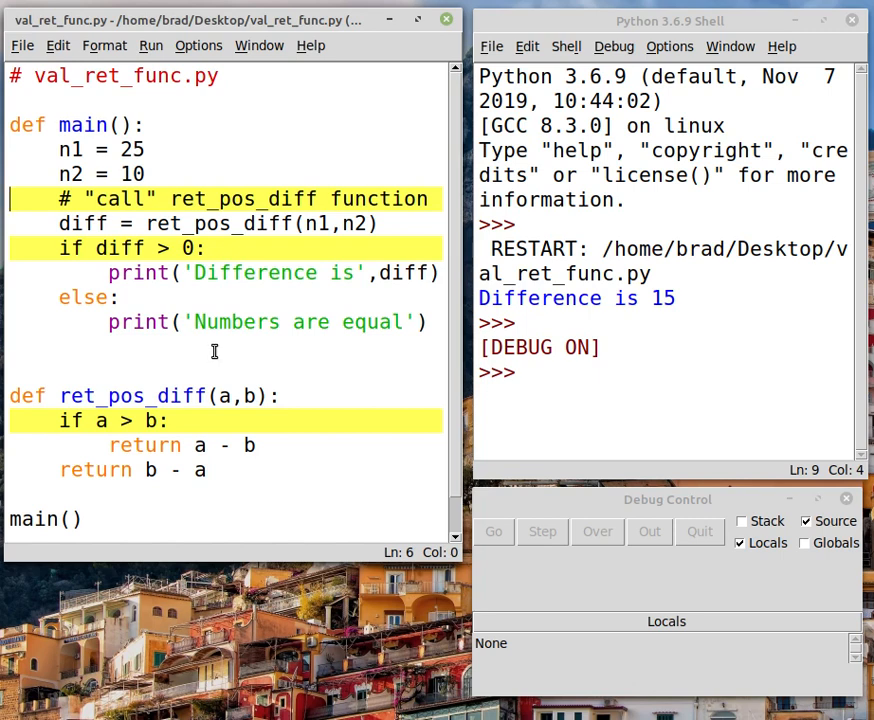
mouse_move(418, 351)
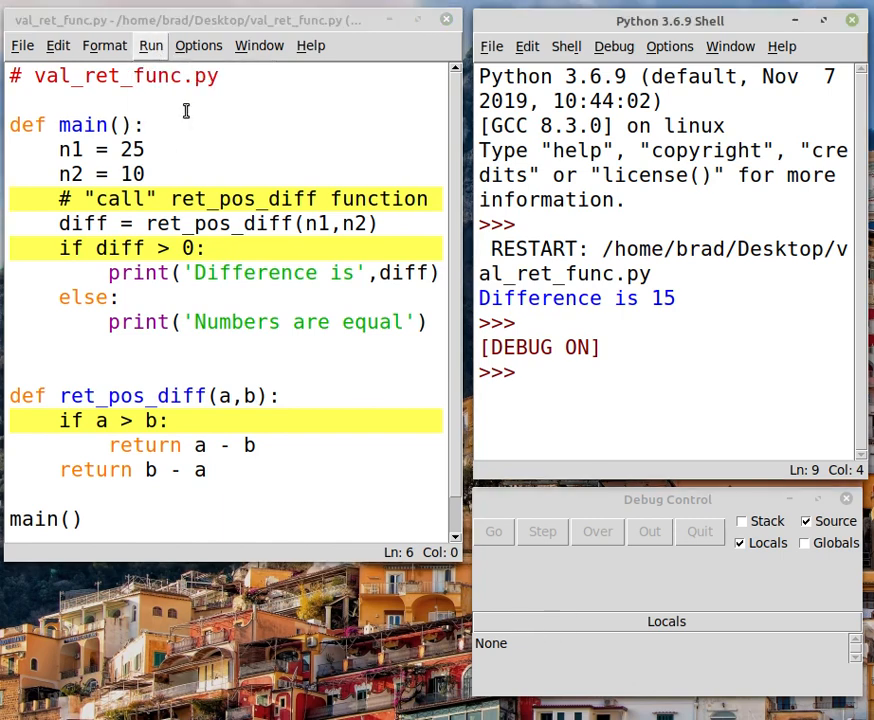
left_click(542, 531)
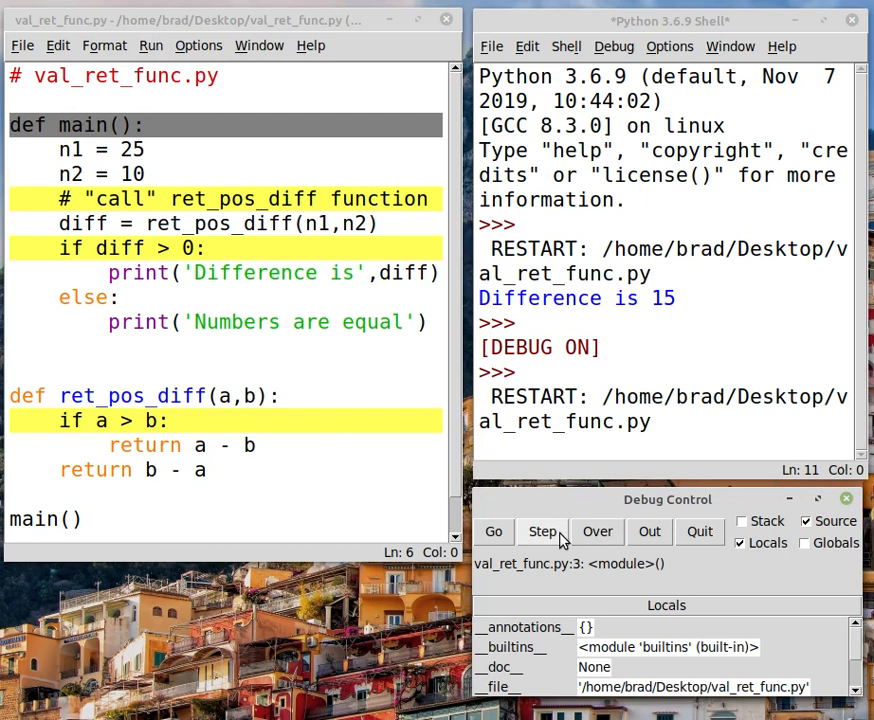
Step into main and on to line 7's ret_pos_diff call, with n1=25, n2=10
left_click(542, 532)
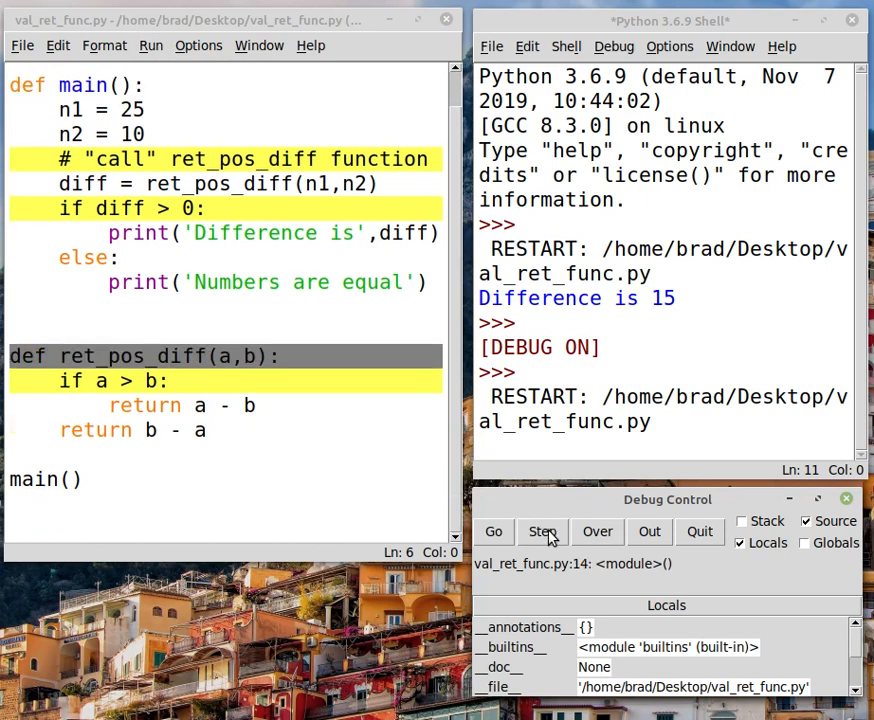
left_click(541, 532)
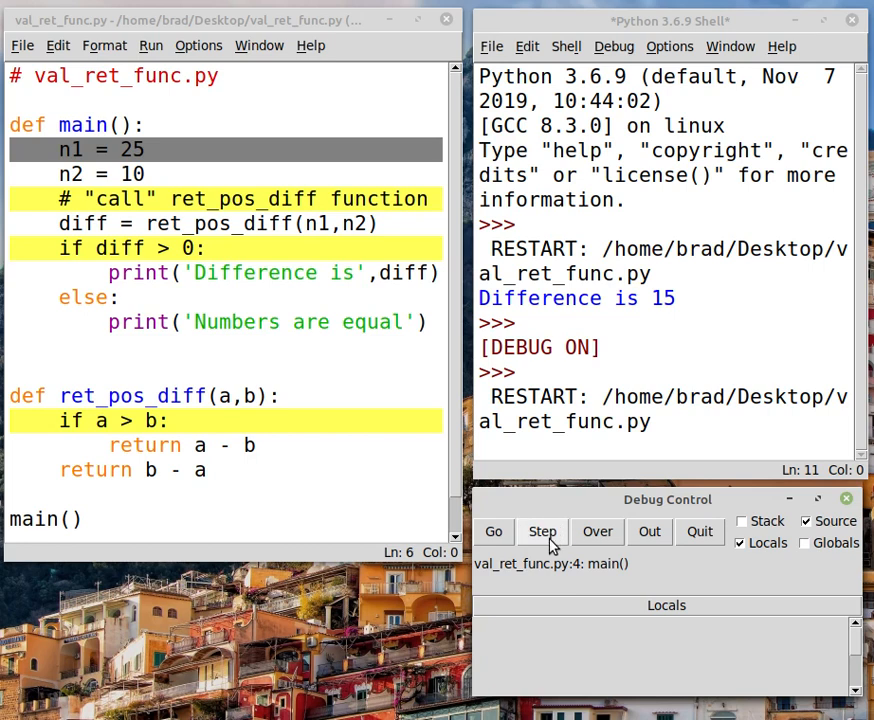
left_click(542, 531)
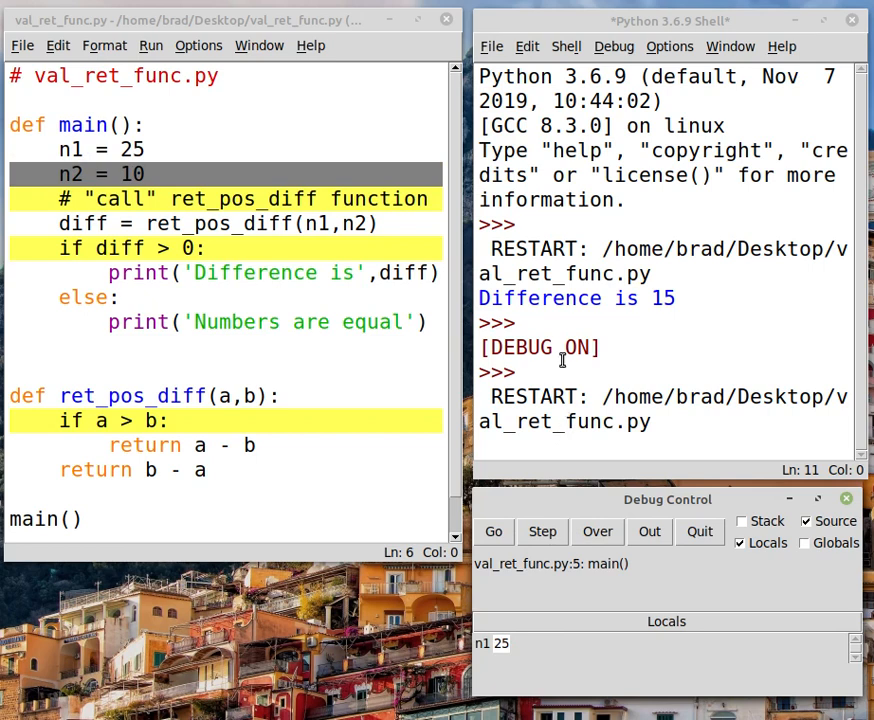
left_click(542, 532)
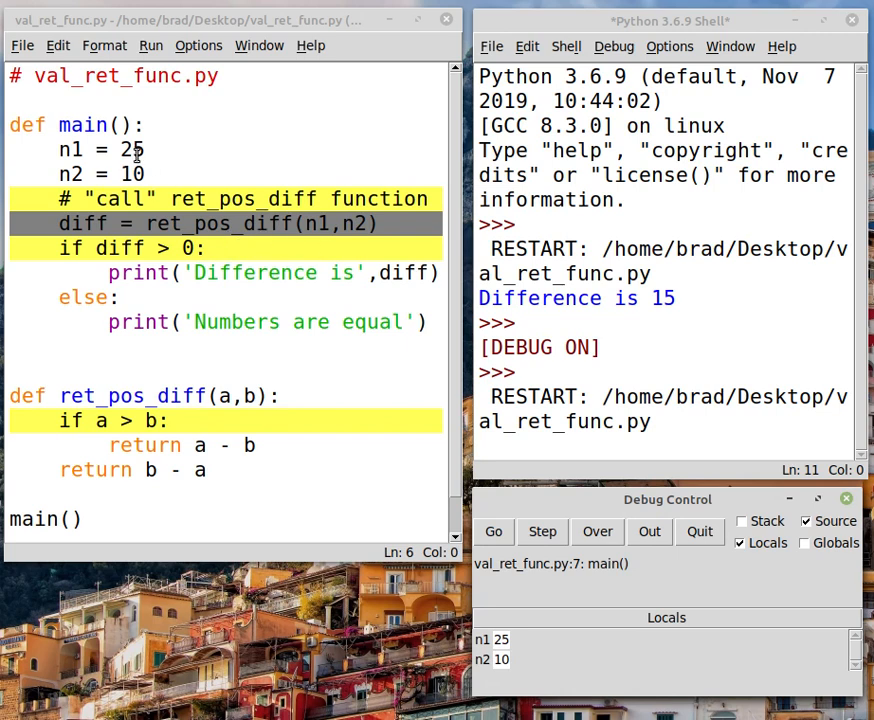
mouse_move(317, 247)
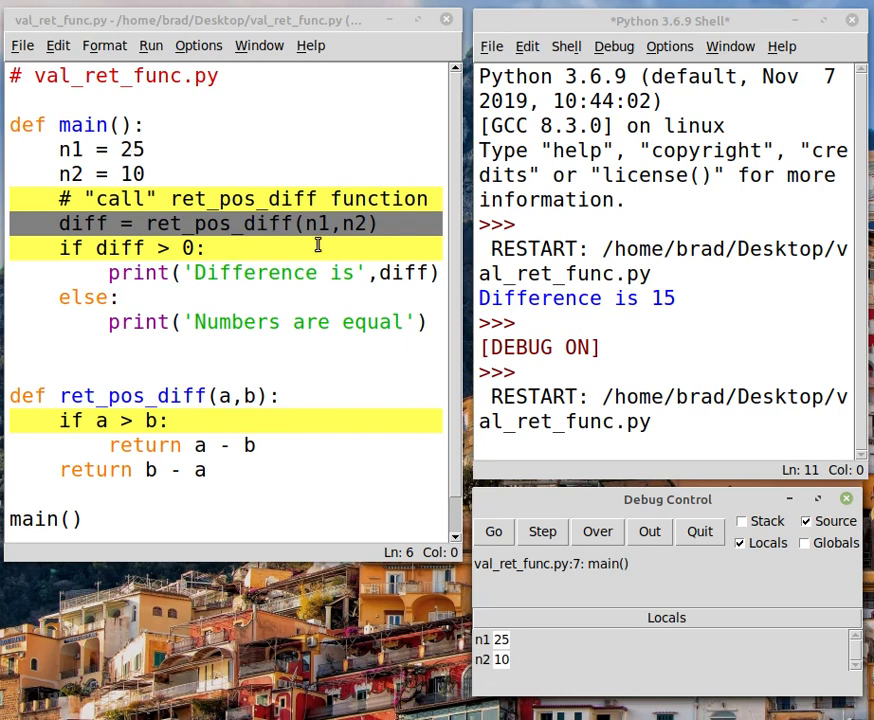
mouse_move(252, 230)
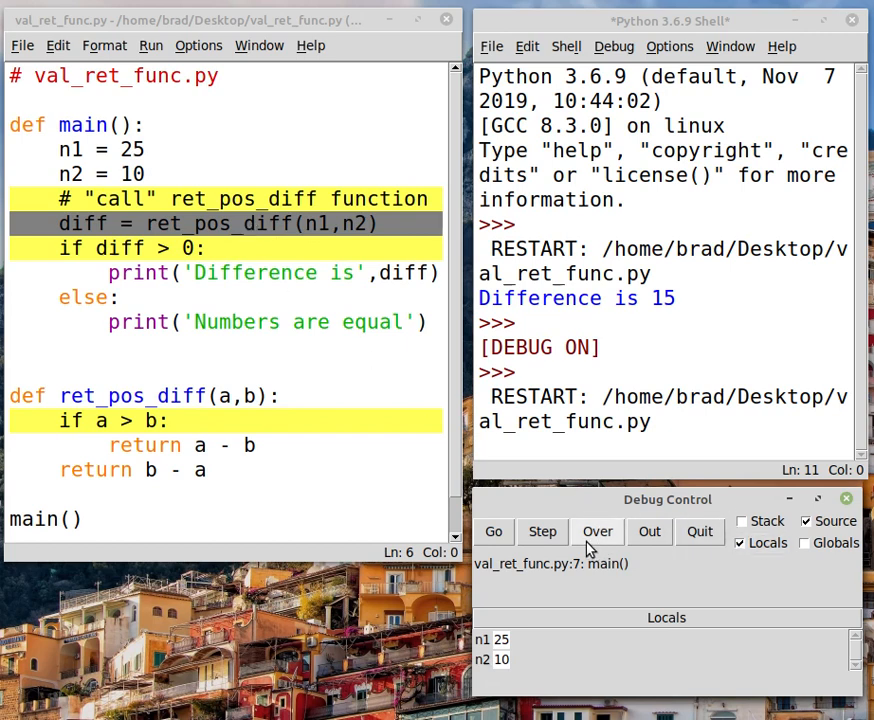
Step into ret_pos_diff (a=25, b=10), past the comparison, to line 16's return
left_click(542, 532)
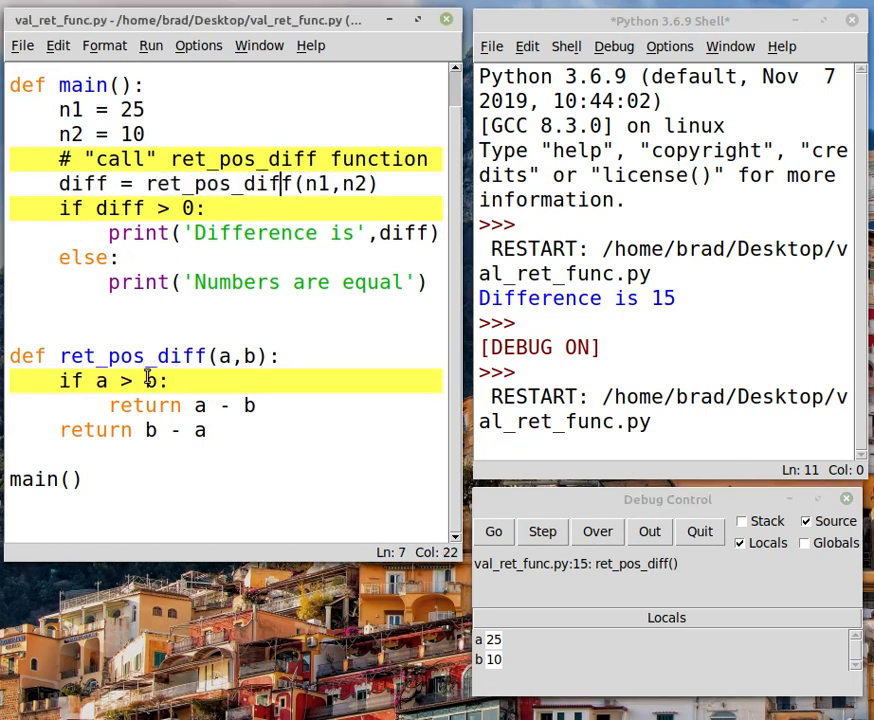
mouse_move(195, 456)
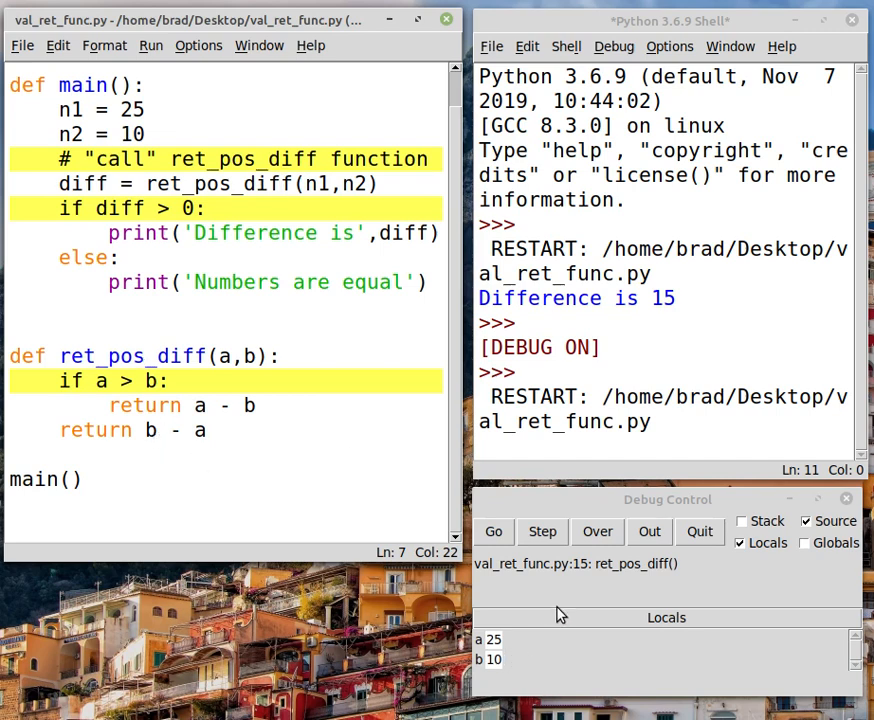
mouse_move(543, 667)
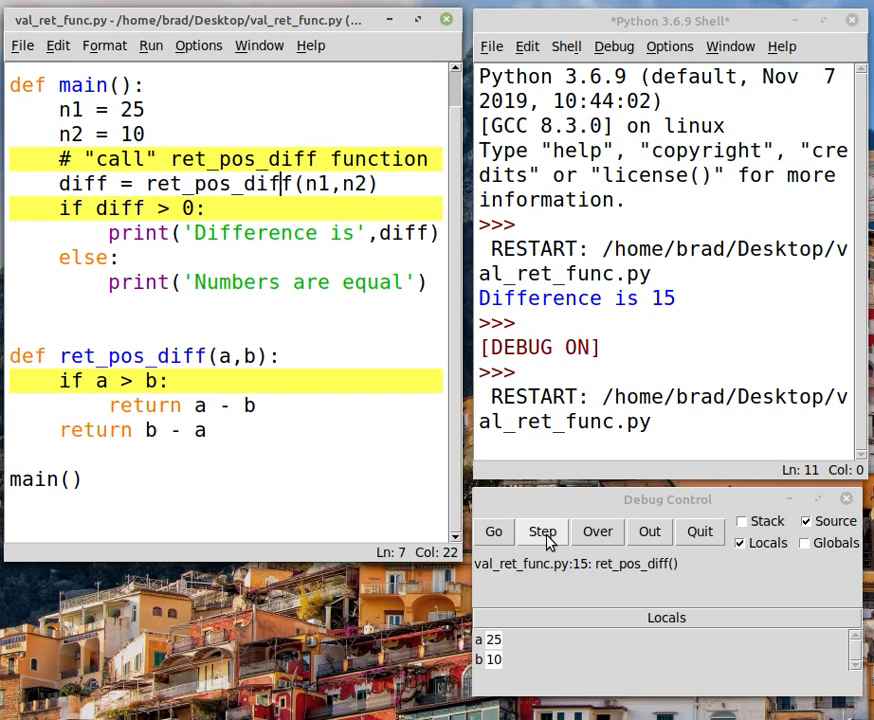
left_click(542, 532)
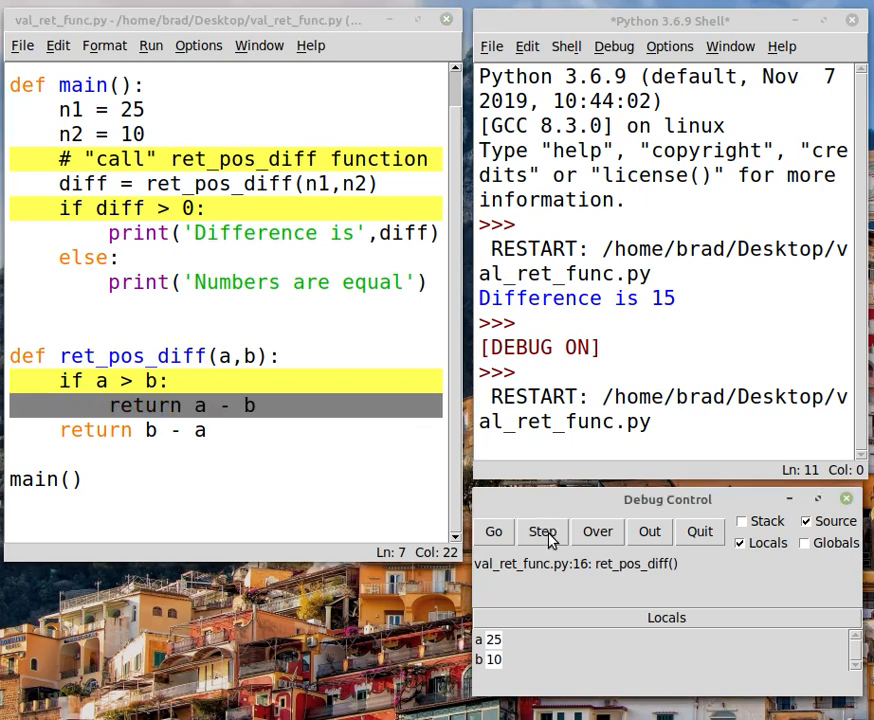
Step back into main at line 8's diff > 0 check, with diff=15
left_click(542, 532)
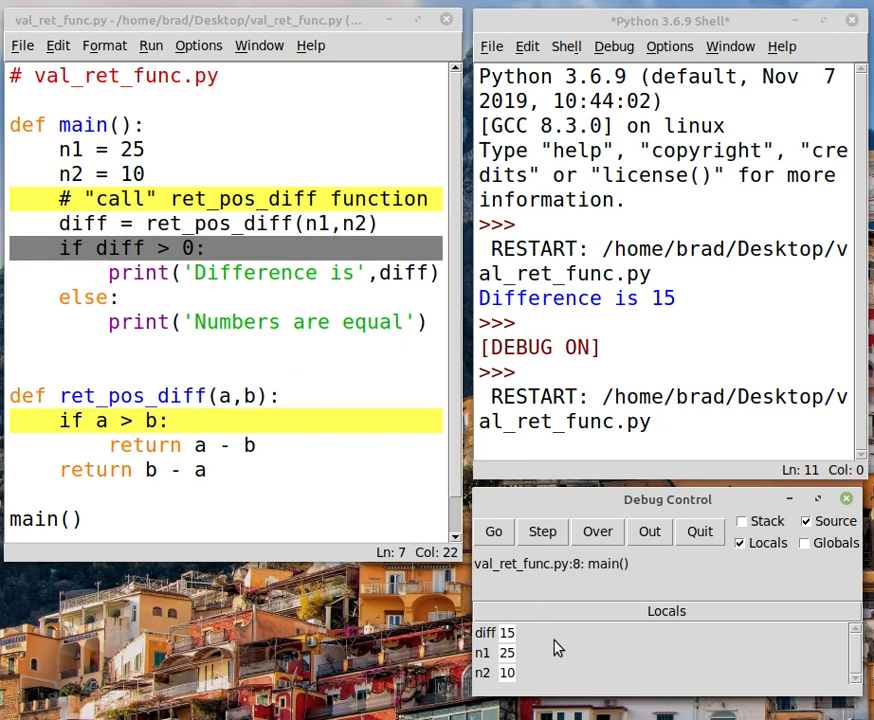
mouse_move(568, 666)
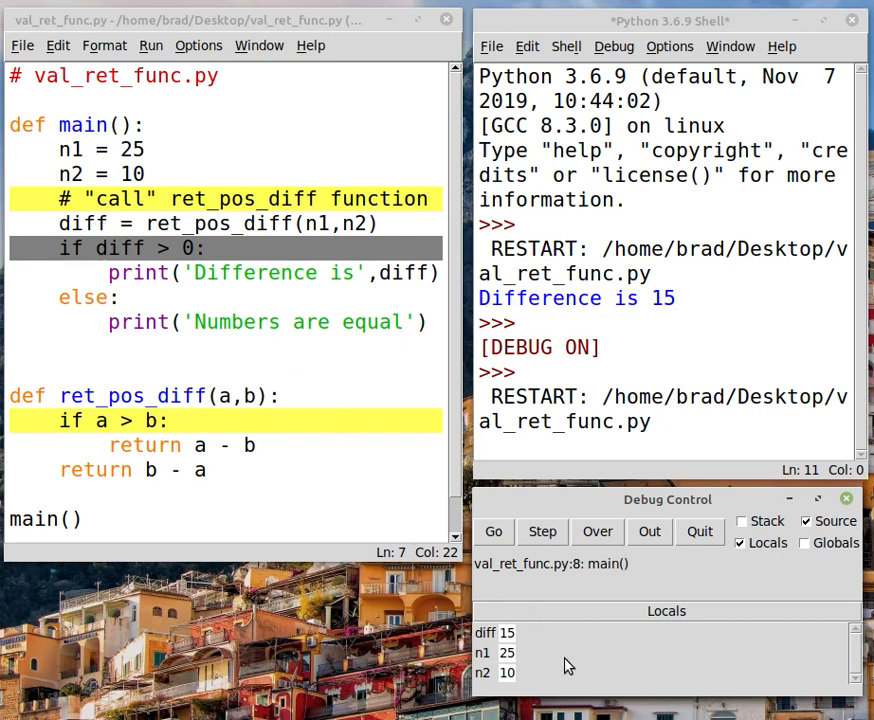